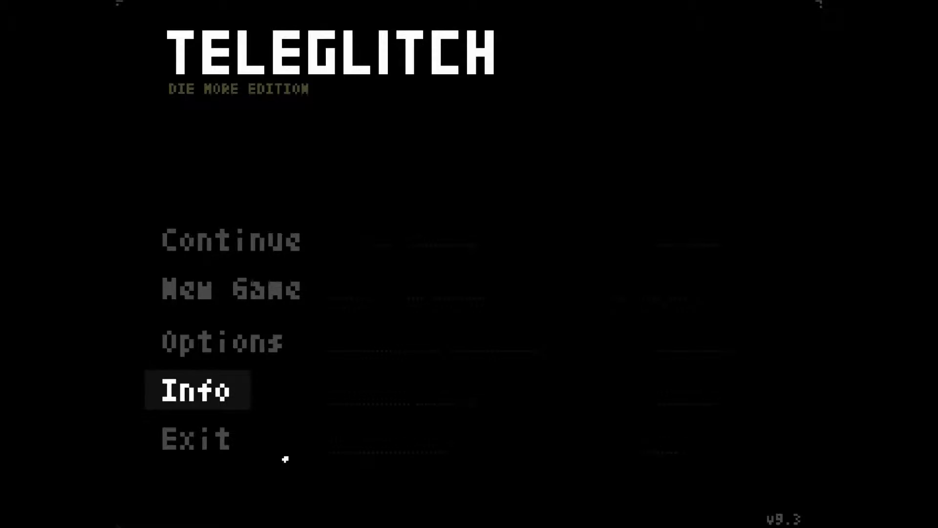
mouse_move(158, 39)
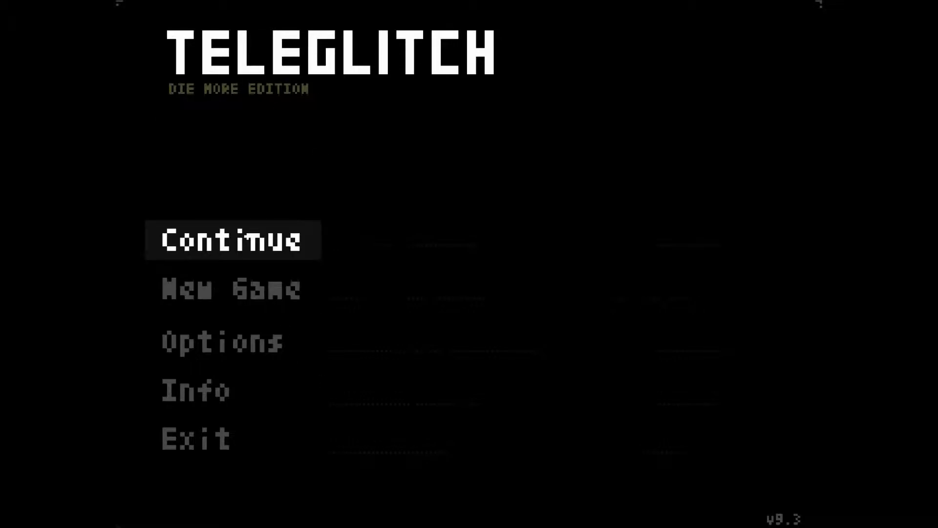
Resume the saved run from the main menu via Continue
left_click(233, 240)
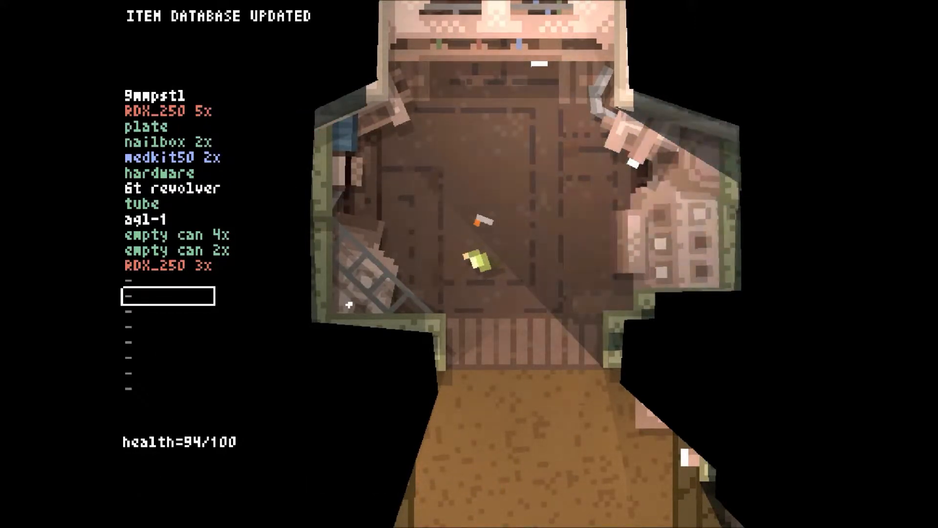
Merge the plates into a 2x stack, check the nailgun crafting tree, and drop the empty cans
left_click(167, 111)
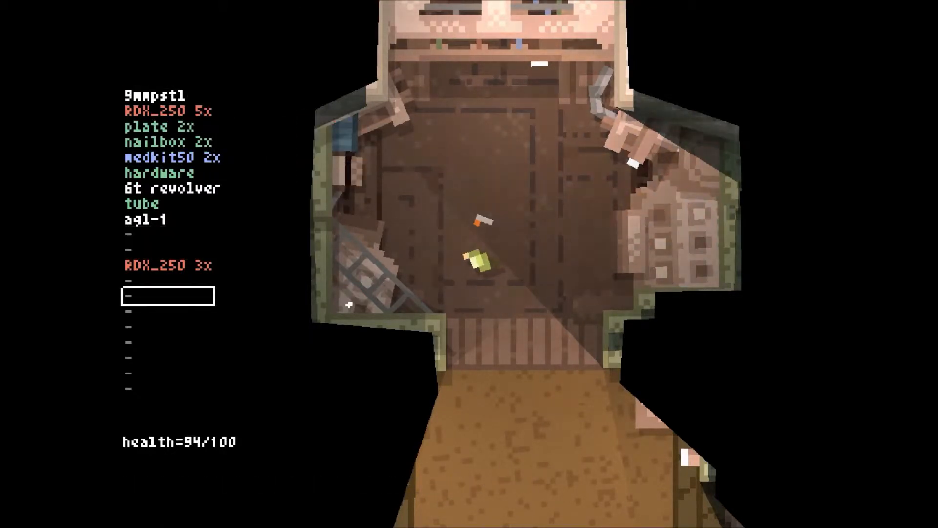
left_click(156, 127)
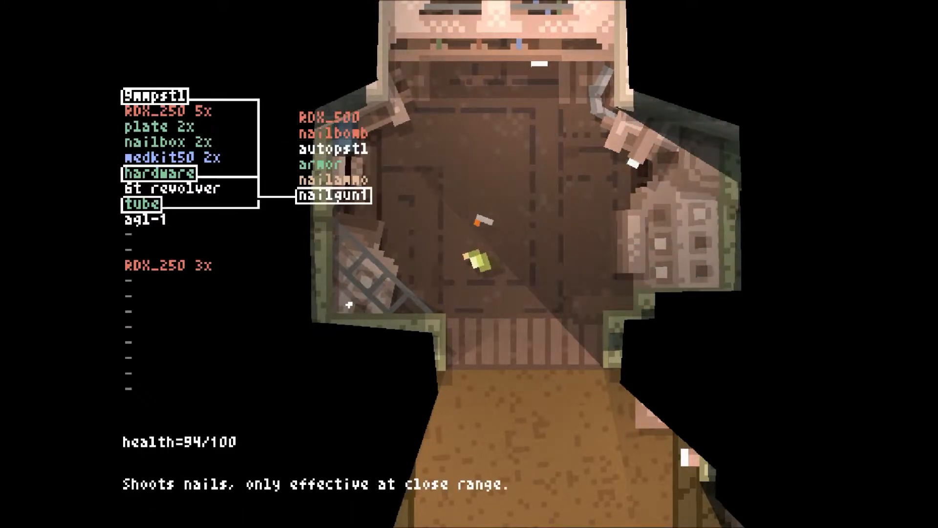
left_click(174, 189)
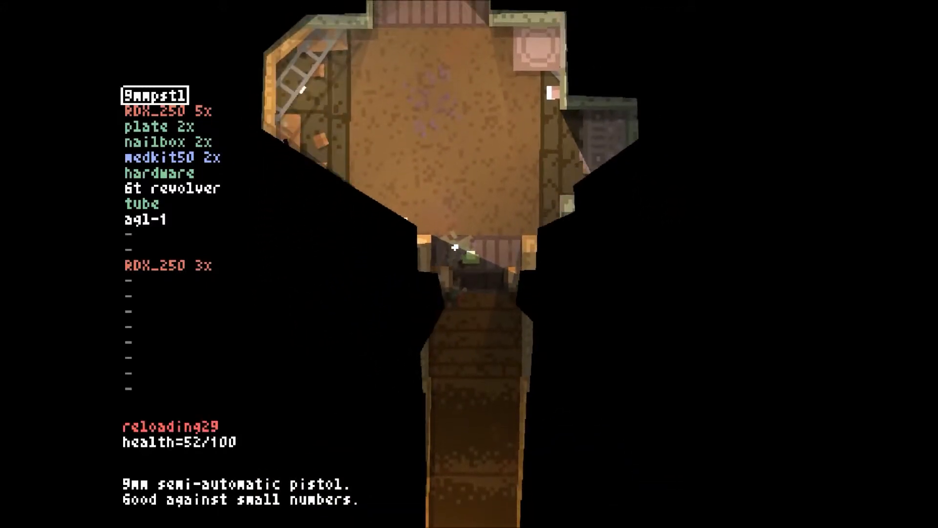
Fight through the room and heal to 100/100 with a medkit50
scroll("down", 3)
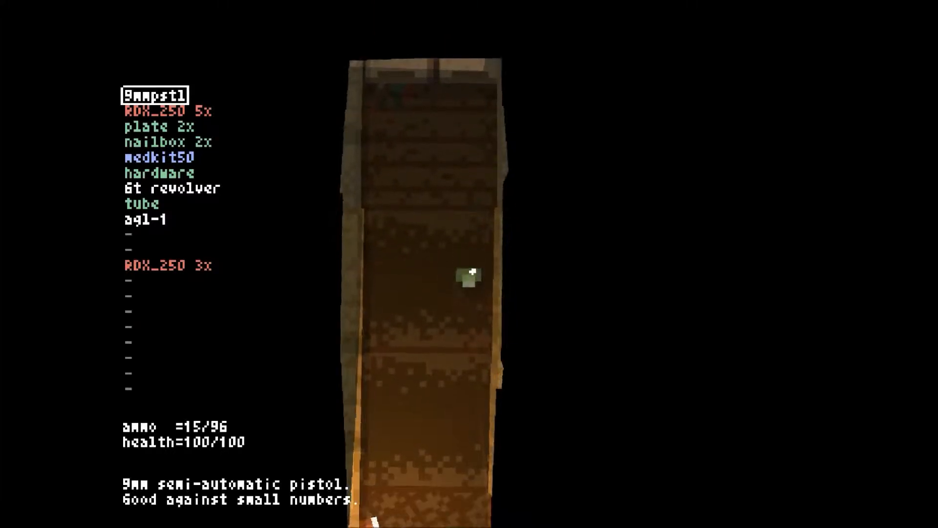
mouse_move(469, 264)
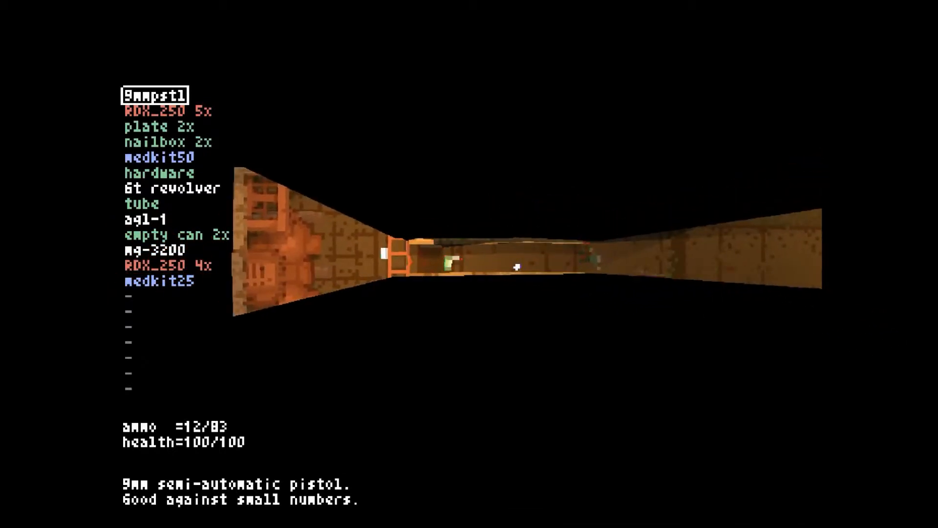
Advance north up the corridor, reloading and firing the pistol, and collect the hardware
left_click(516, 266)
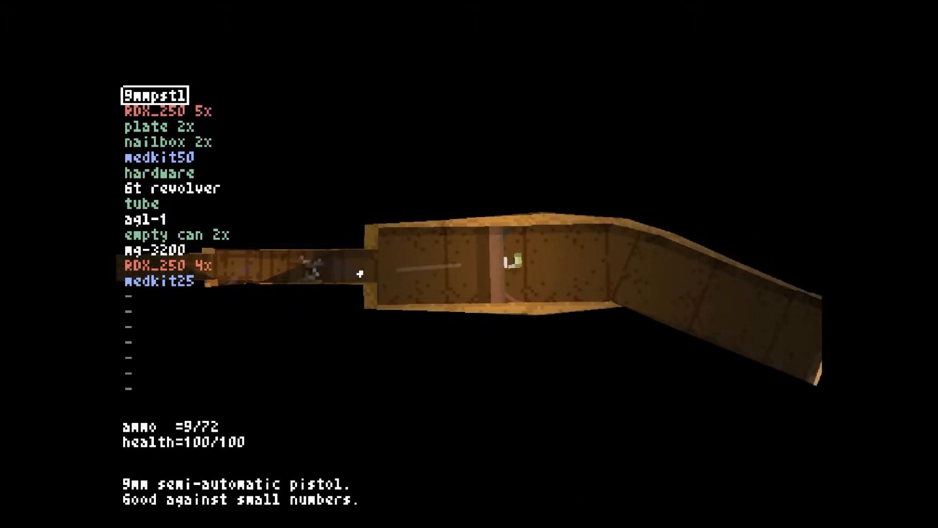
key("r")
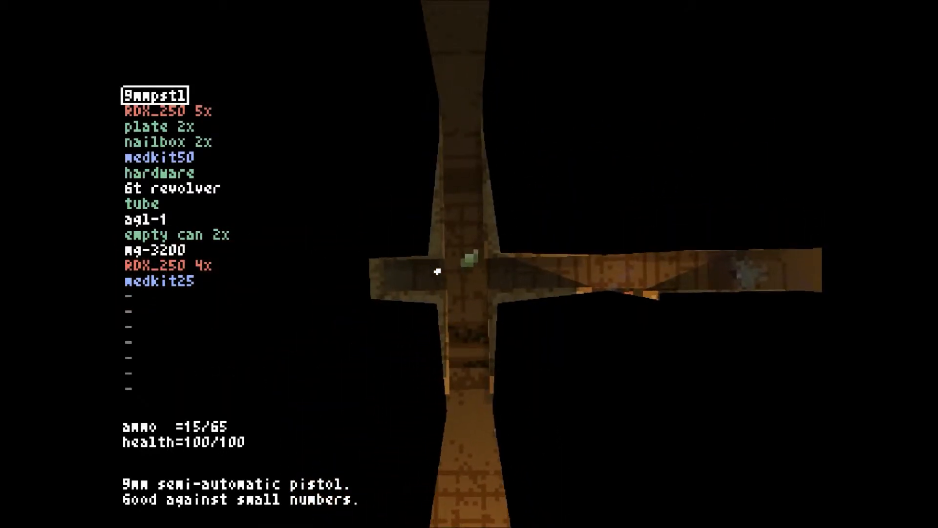
mouse_move(434, 276)
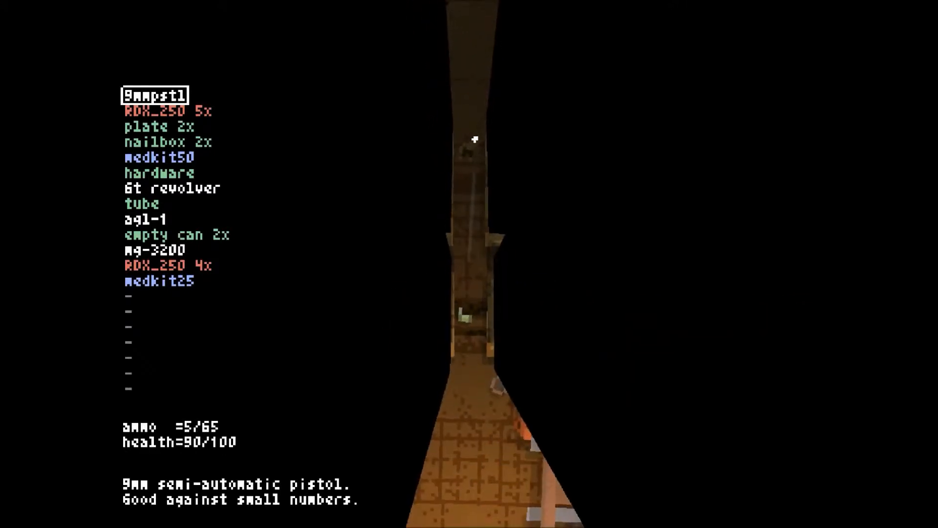
key("r")
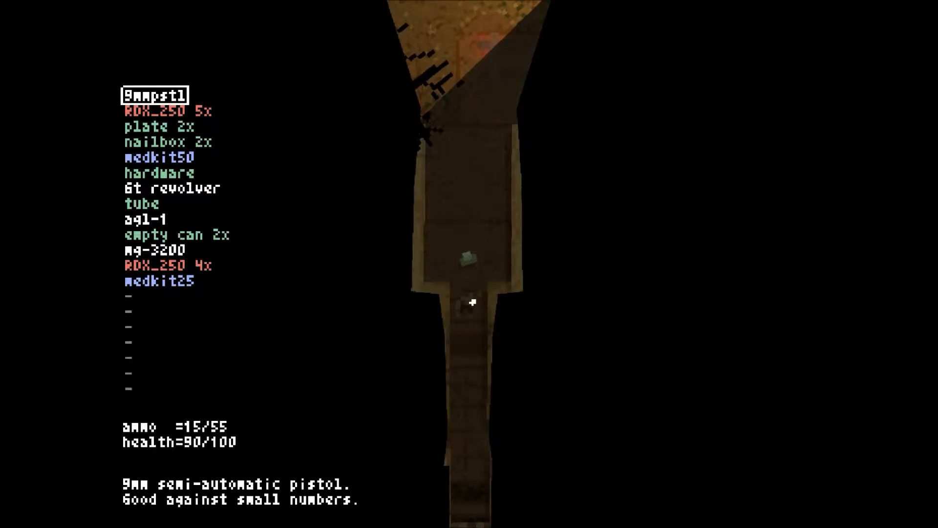
left_click(146, 218)
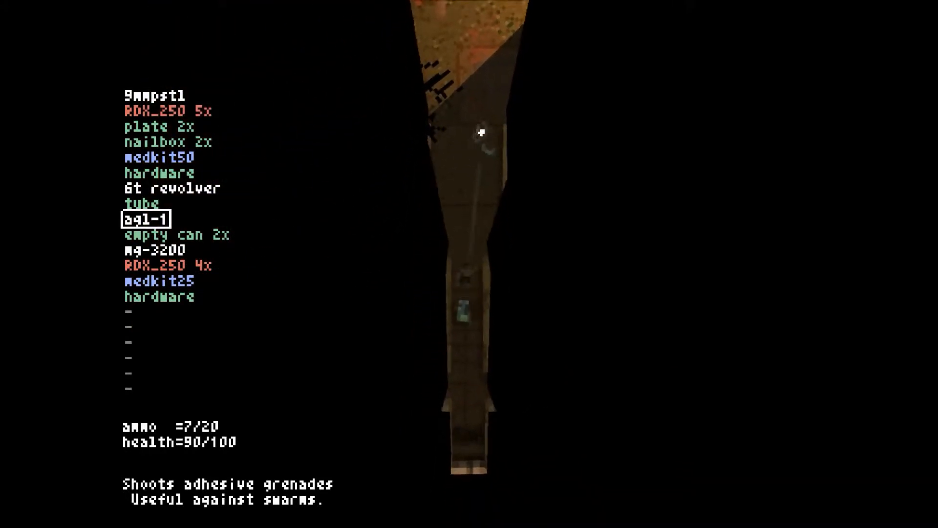
Launch two agl-1 sticky grenades up the corridor at the enemies
left_click(471, 119)
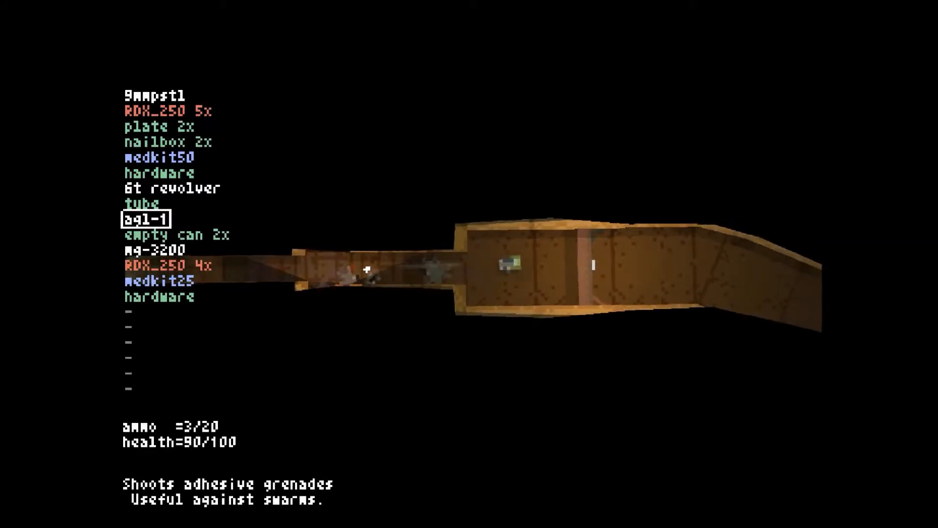
left_click(470, 264)
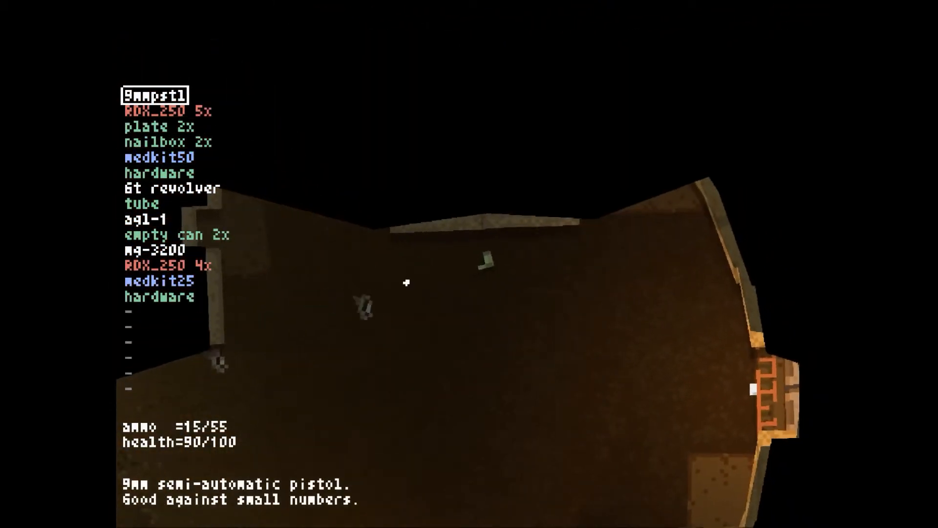
Fire the pistol across the room while advancing toward the corridor
left_click(406, 281)
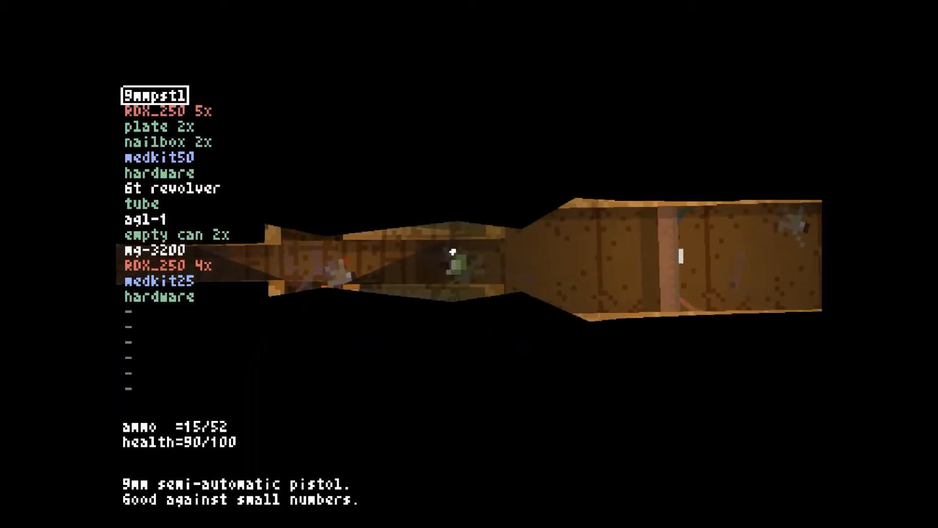
mouse_move(452, 252)
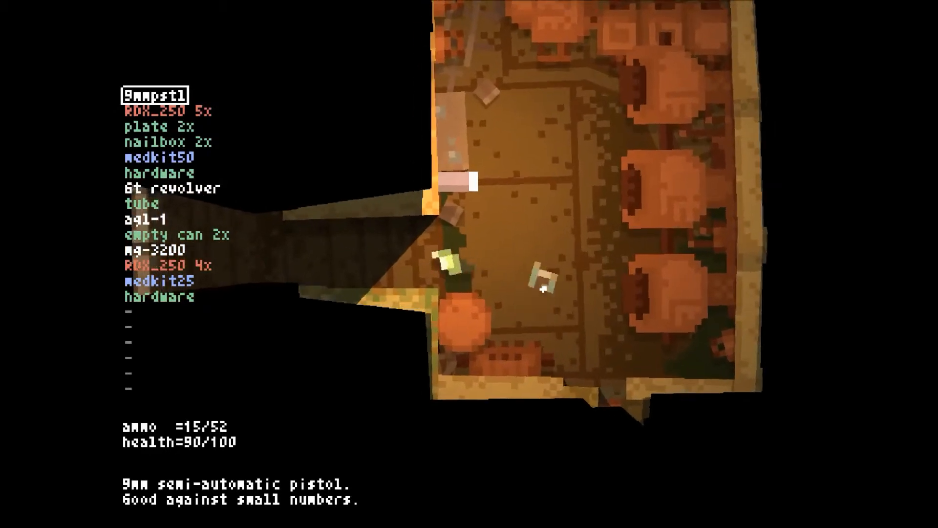
mouse_move(510, 269)
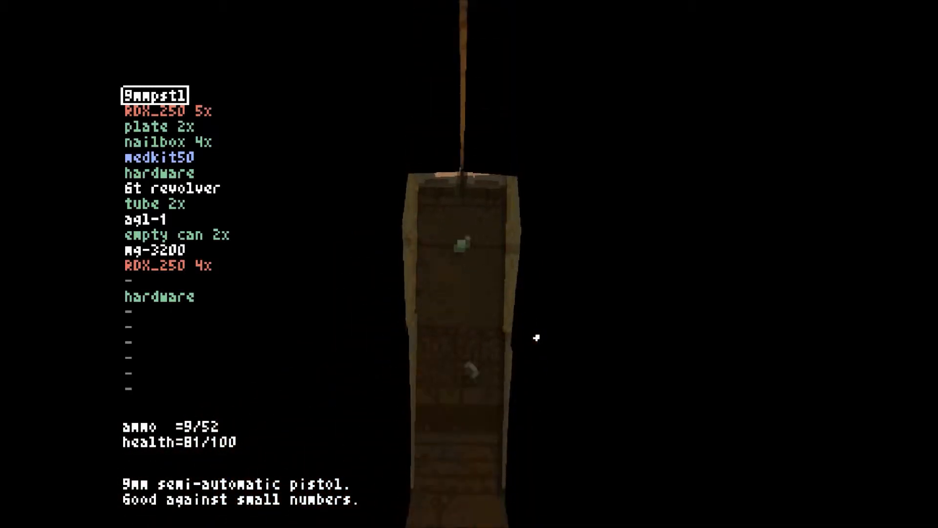
mouse_move(537, 340)
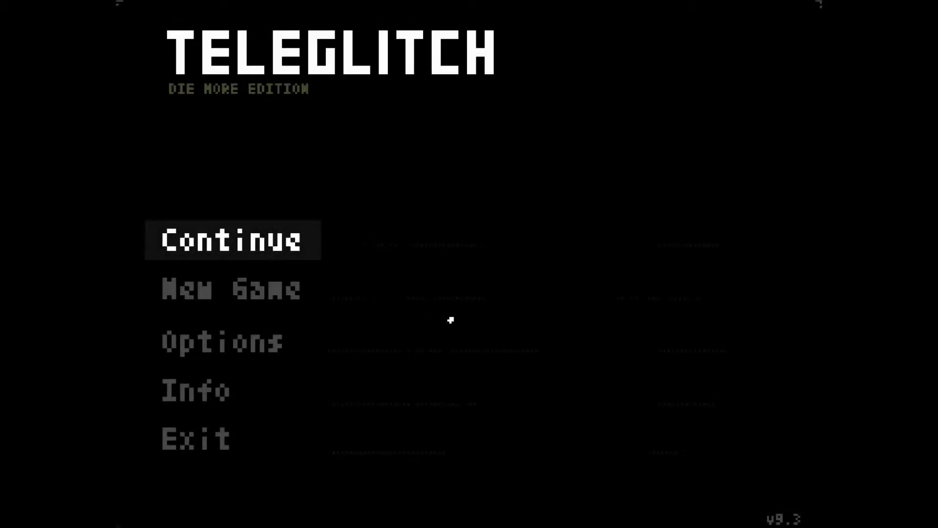
mouse_move(316, 321)
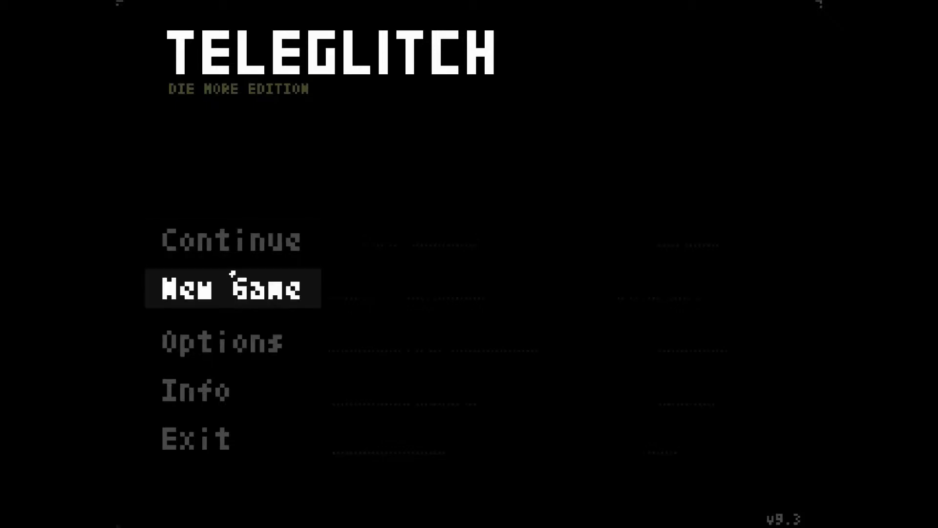
Start a New Game and choose Arena mode from the level list
left_click(233, 288)
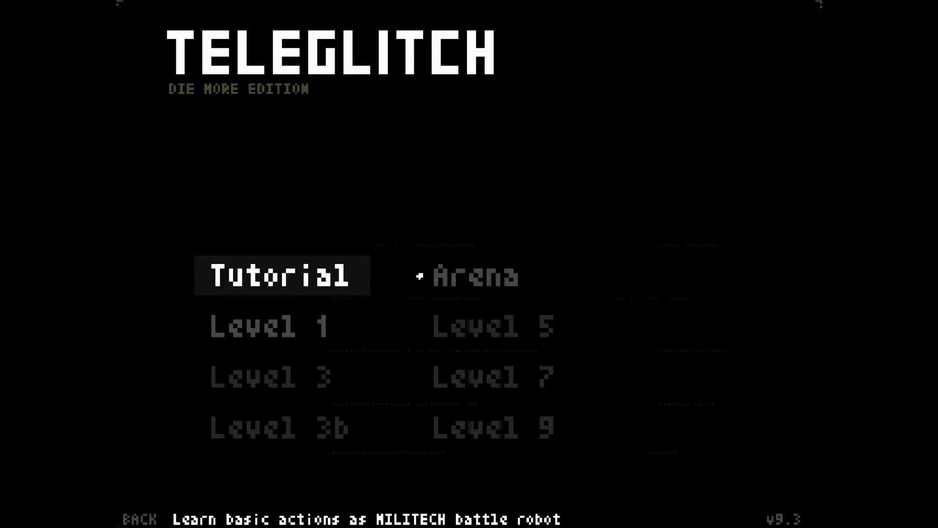
left_click(476, 275)
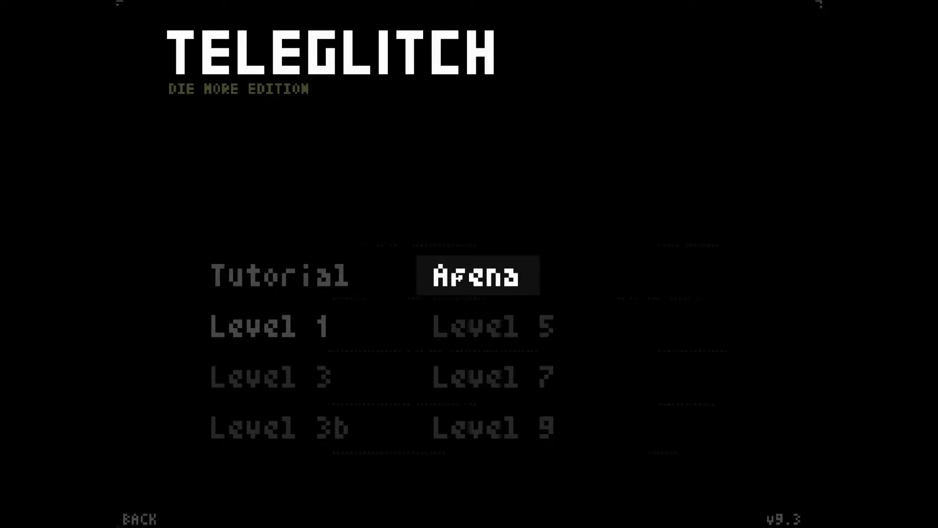
mouse_move(473, 293)
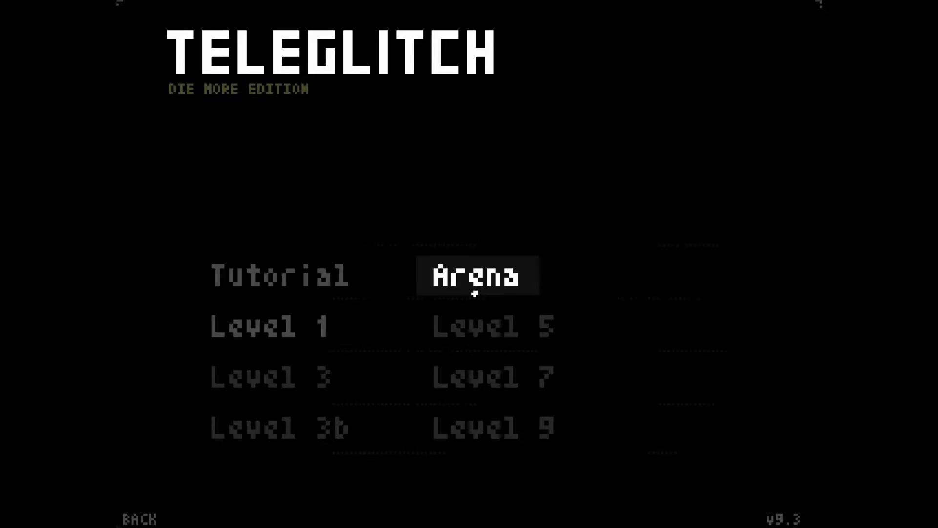
Start the arena 1 Reactiworker Riots test with weaponset2 as the loadout
left_click(476, 276)
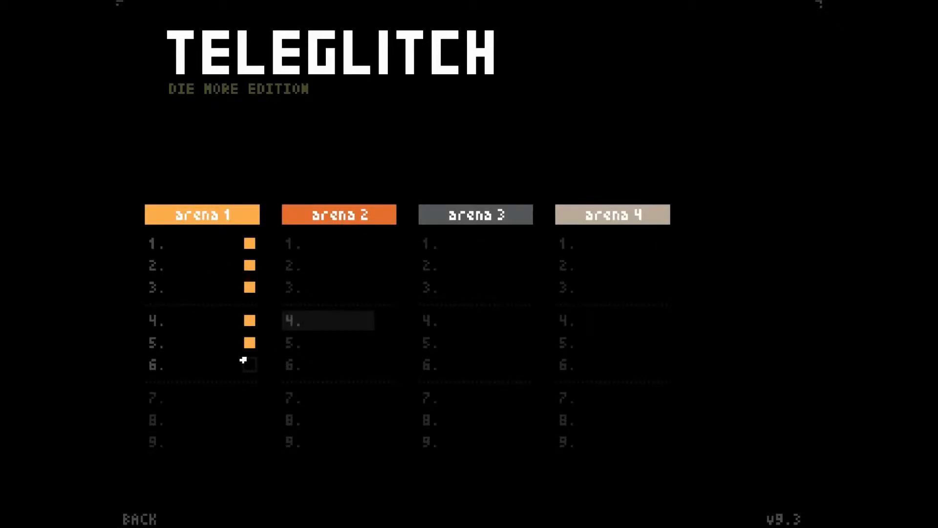
left_click(201, 214)
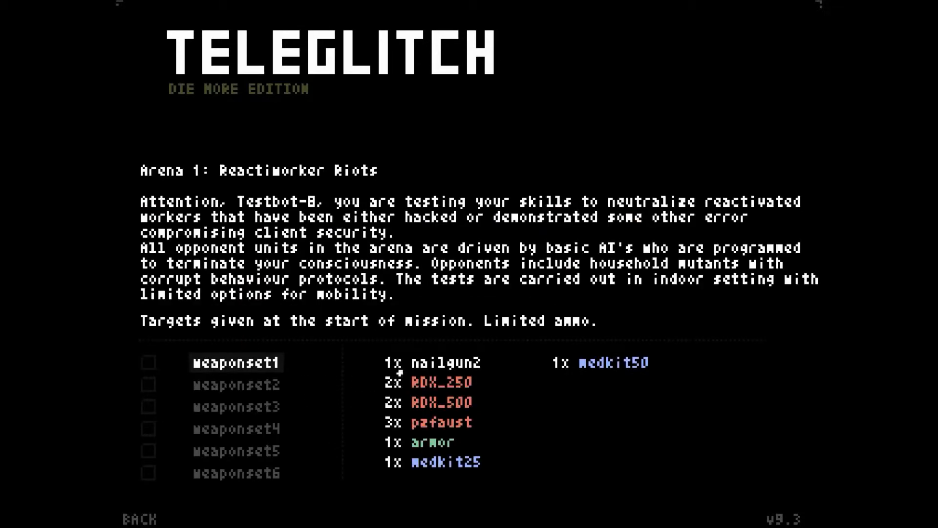
left_click(236, 383)
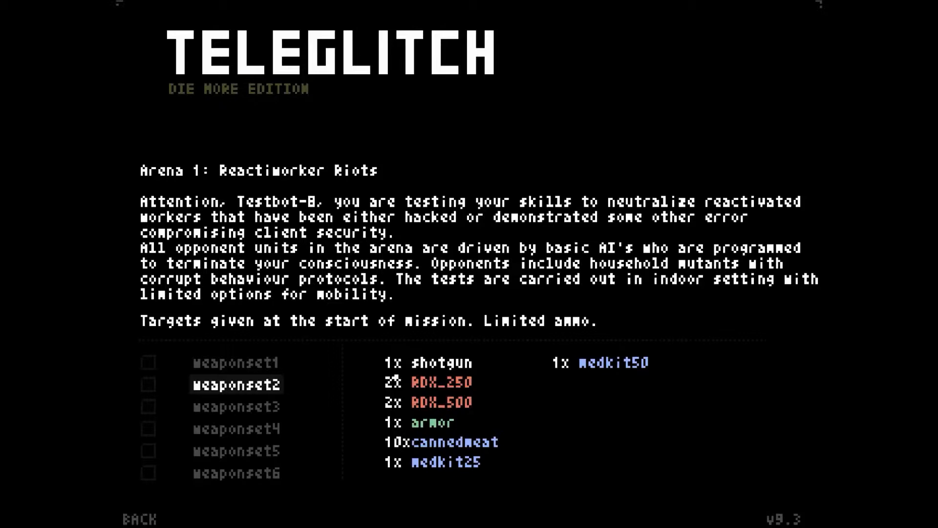
left_click(236, 406)
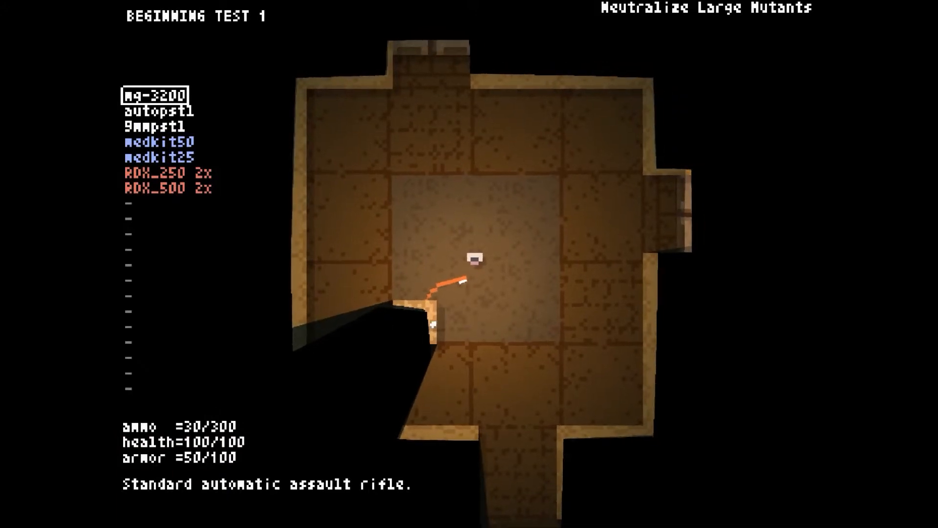
Shoot the large mutants with the mg-3200 until the giant zombies objective appears
left_click(598, 239)
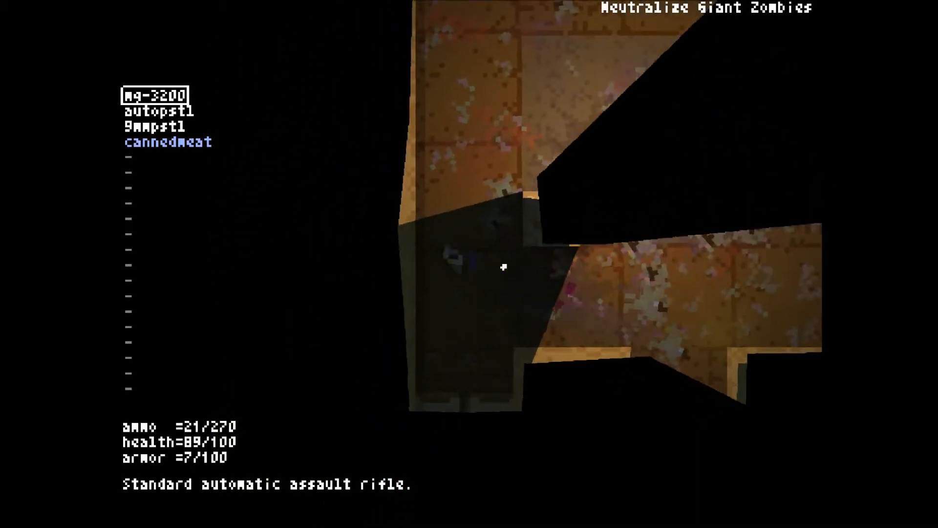
Fire at the giant zombies and reload during the survival countdown
left_click(502, 268)
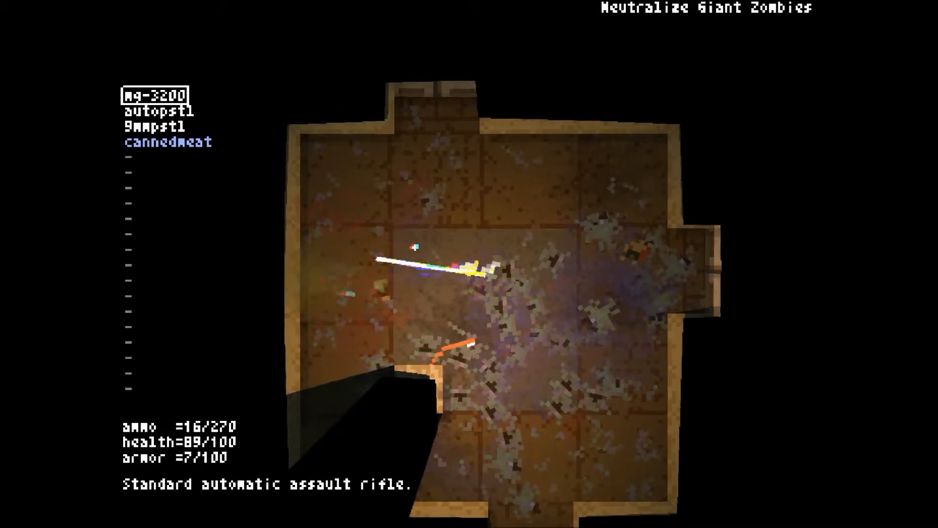
key("r")
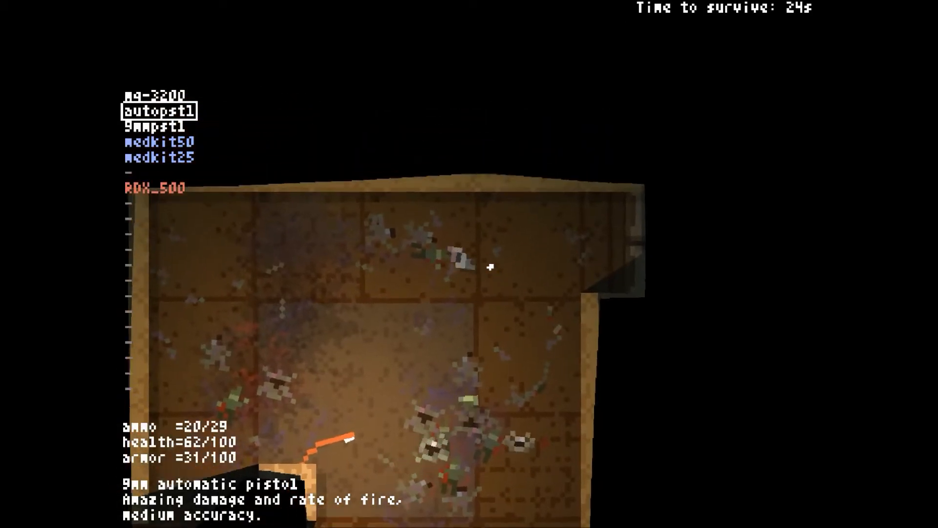
Fire the 9mm pistol at the surrounding enemies until the survival countdown ends
left_click(167, 141)
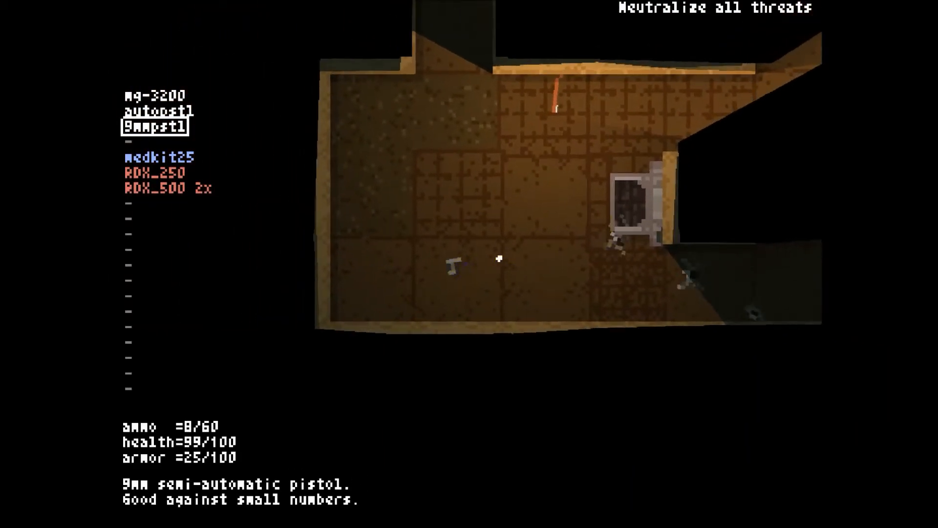
Shoot the attacking enemies, spending both RDX_500 charges, then return to the 9mm pistol
left_click(499, 257)
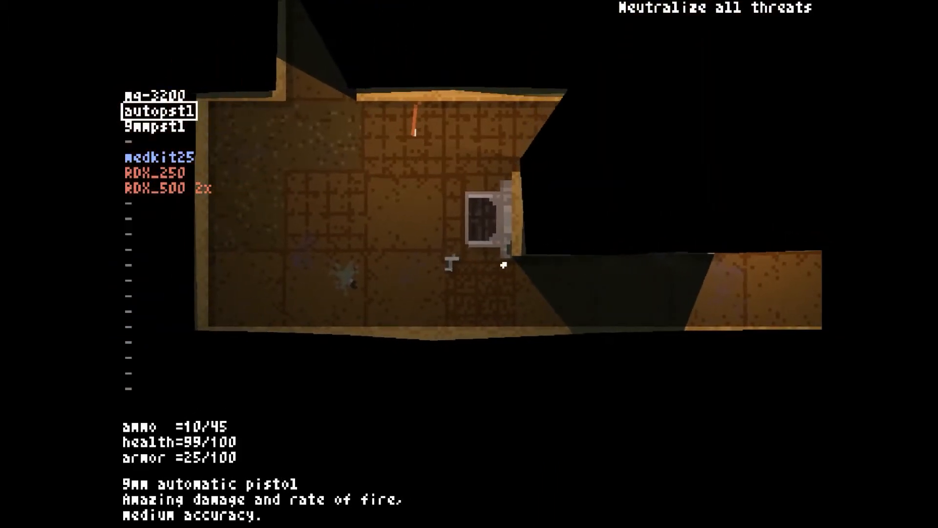
left_click(502, 266)
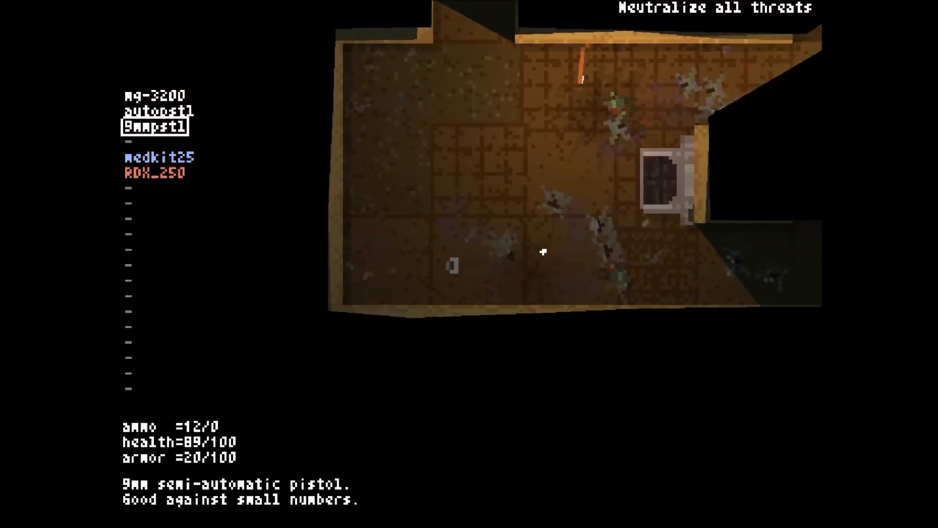
left_click(543, 252)
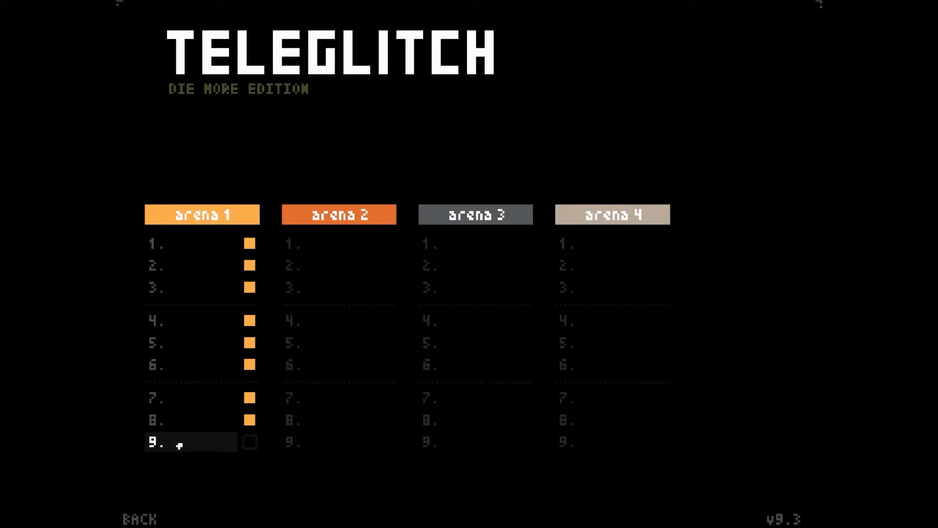
left_click(201, 214)
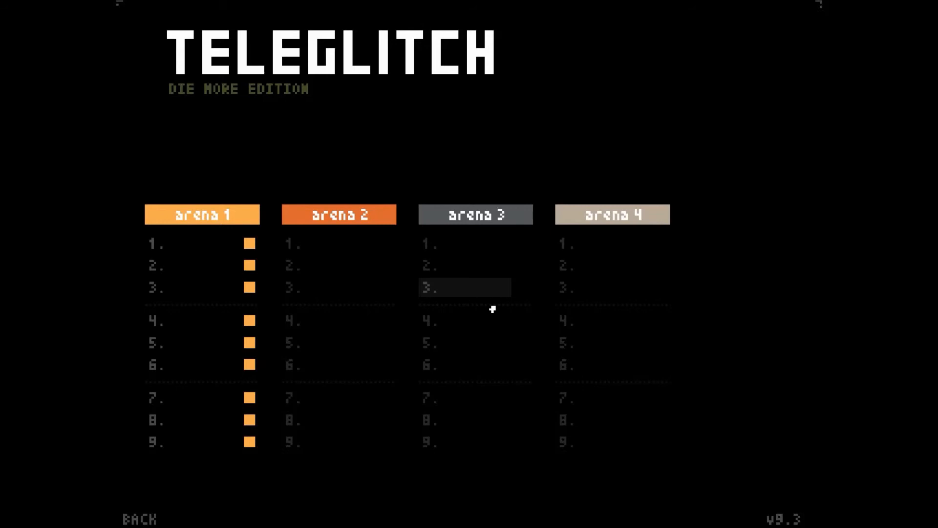
mouse_move(421, 311)
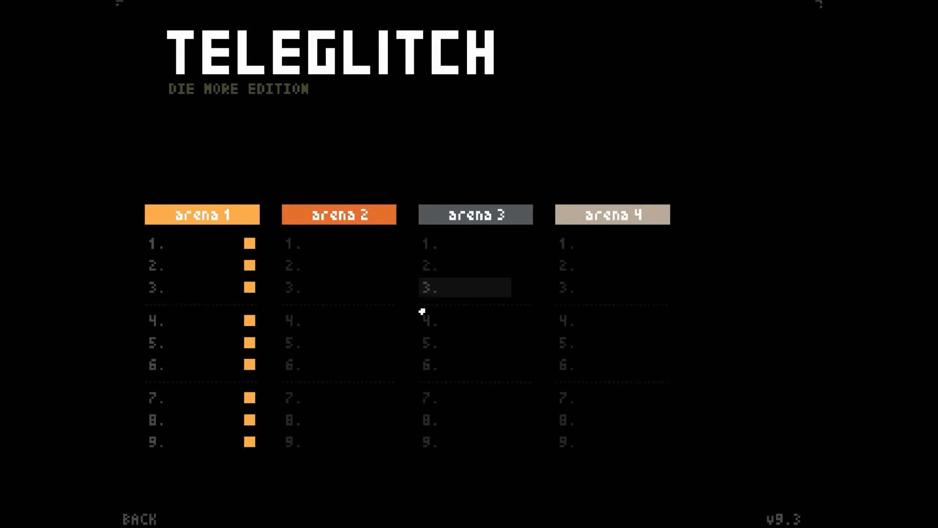
mouse_move(326, 243)
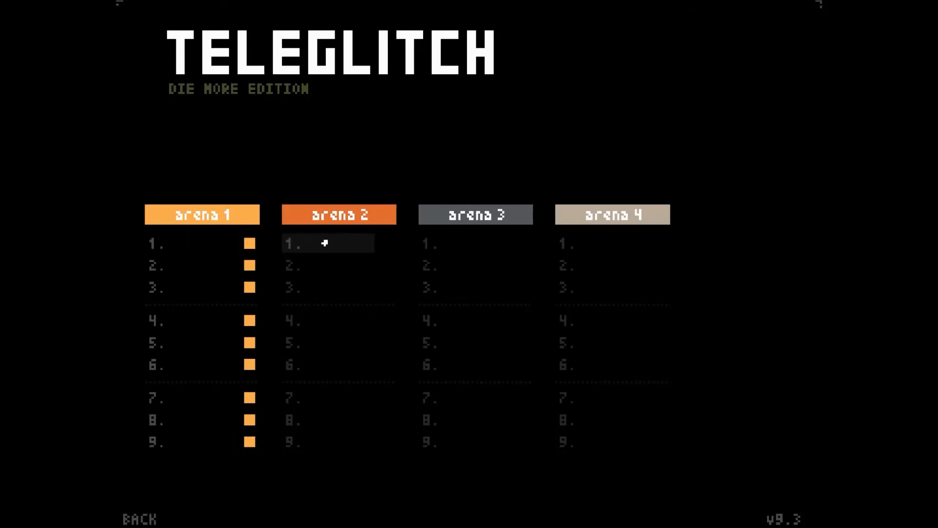
mouse_move(280, 311)
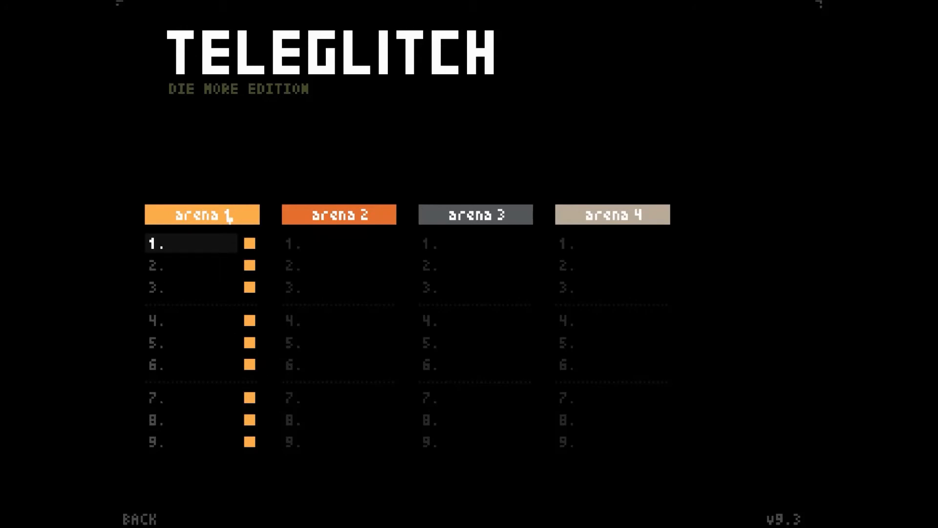
mouse_move(281, 182)
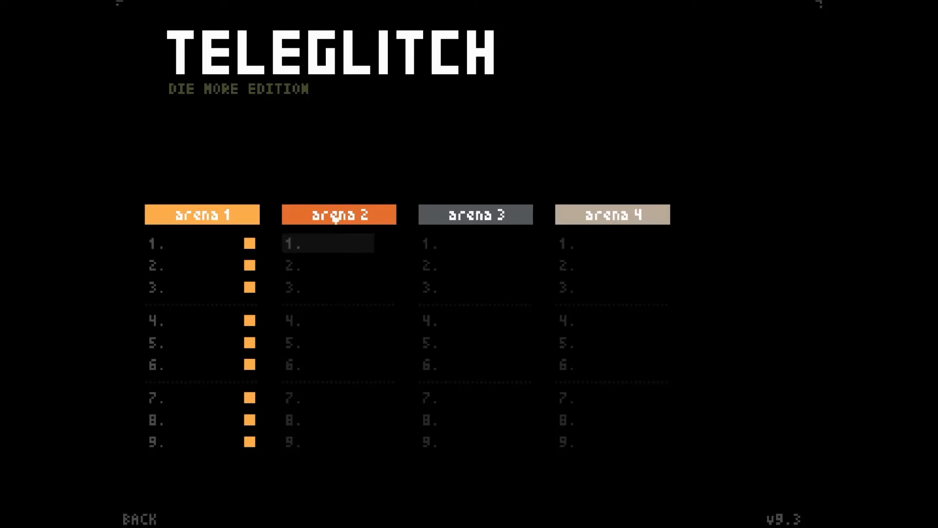
mouse_move(476, 243)
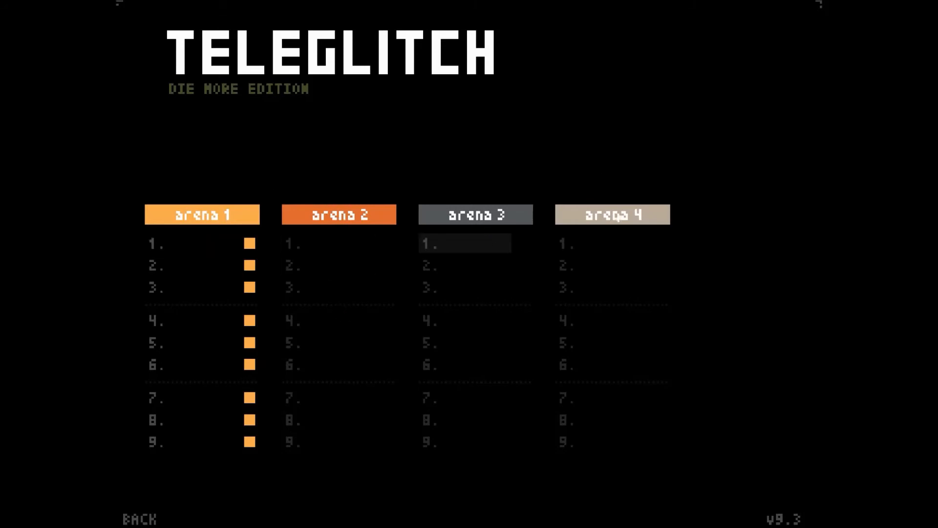